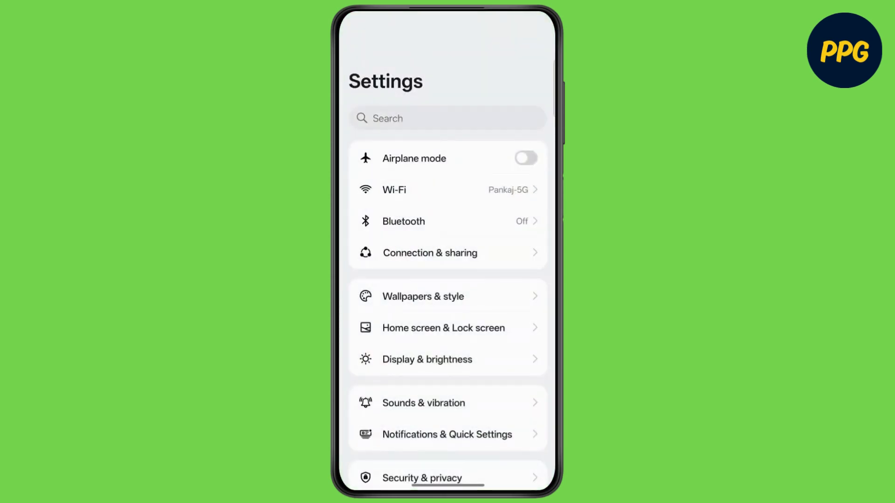
# - Reach the Users & accounts page from the main Settings list
pyautogui.scroll(-3)
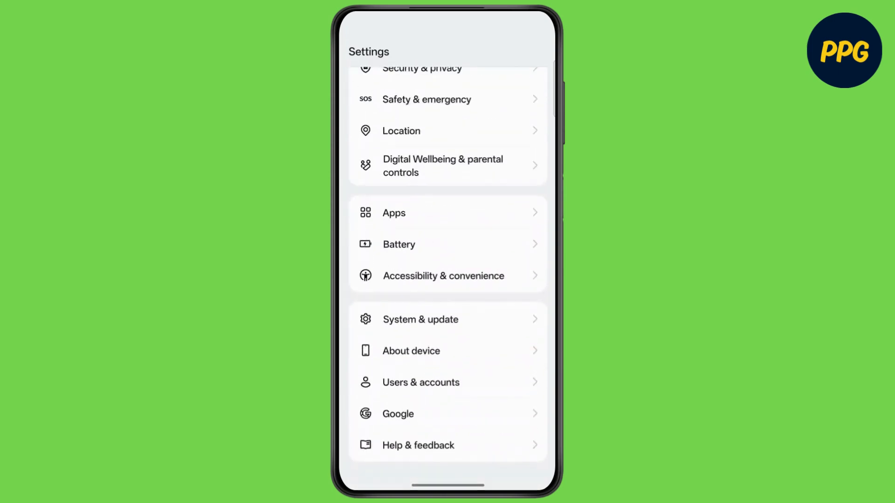
pyautogui.click(421, 382)
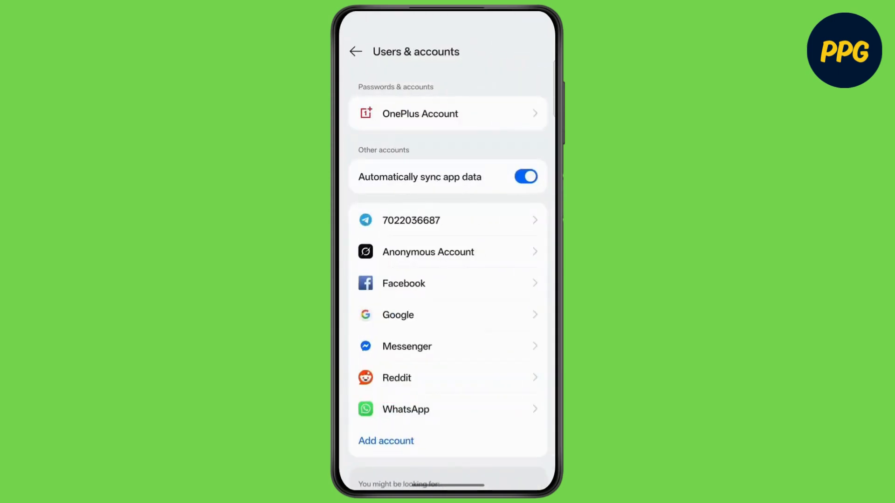
# - Review one Google account's sync list, then back out to the main Settings list
pyautogui.click(398, 315)
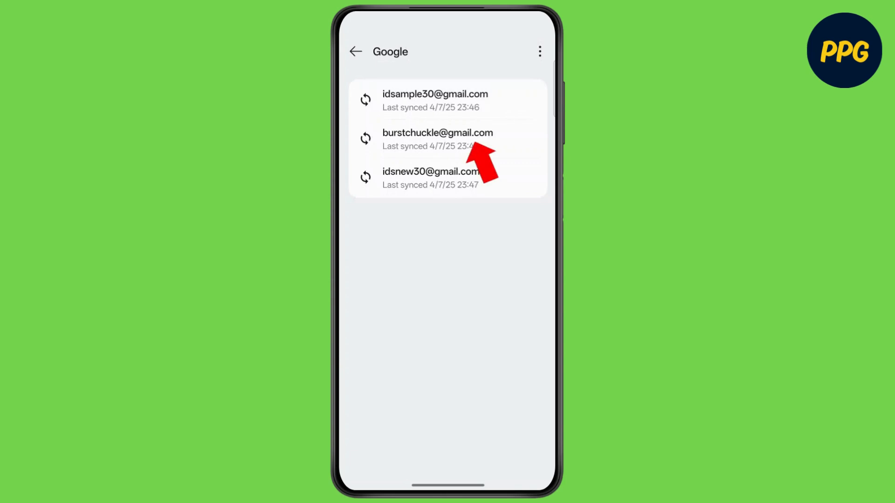
pyautogui.click(437, 139)
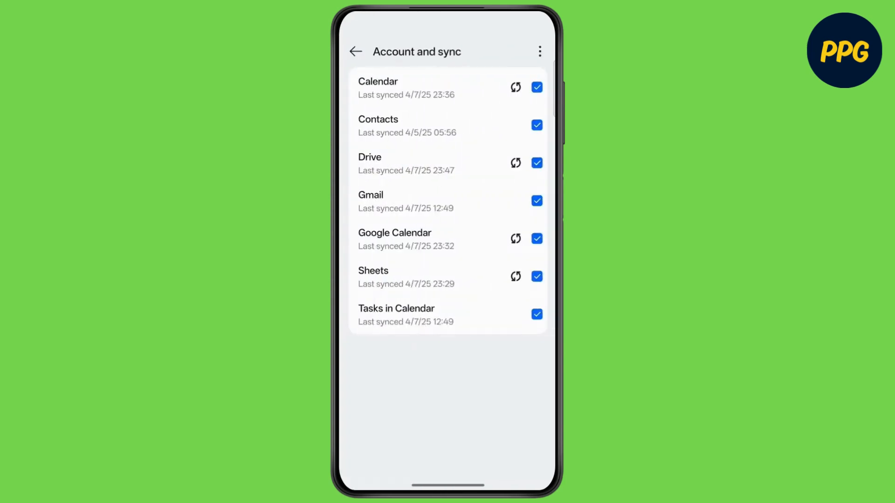
pyautogui.click(538, 51)
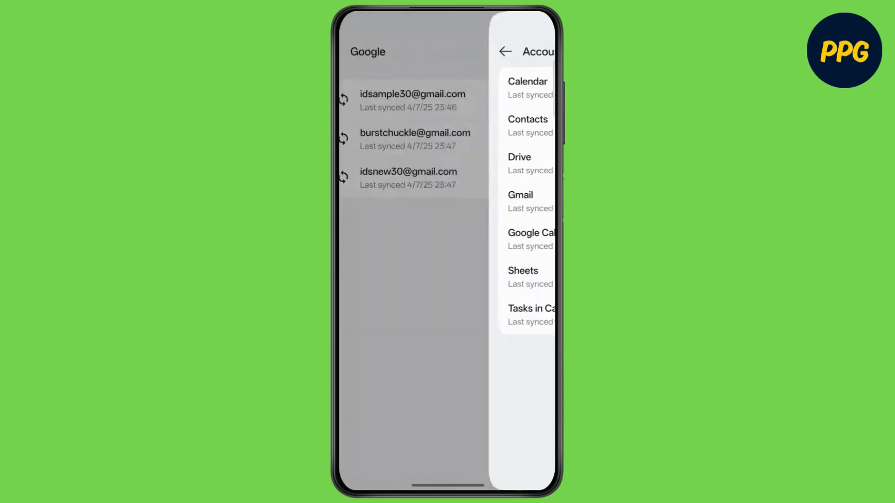
pyautogui.click(504, 52)
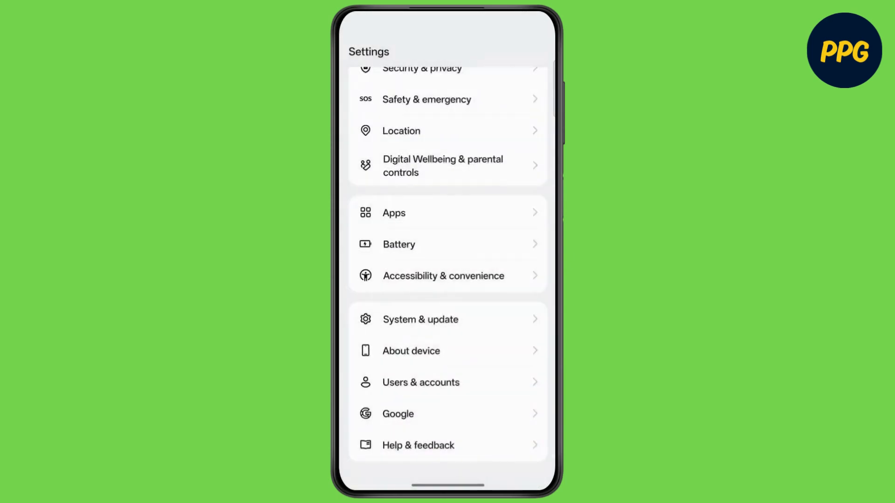
# - List installed apps with Show system enabled and the search box ready for input
pyautogui.click(394, 212)
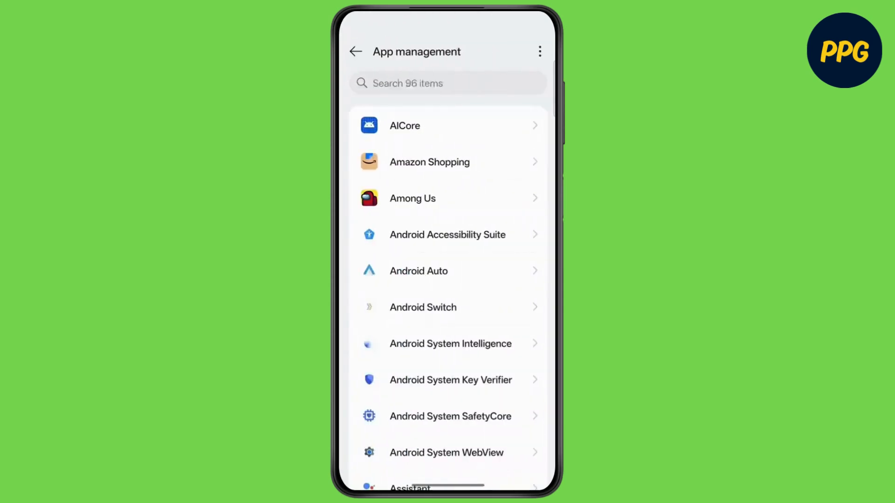
pyautogui.click(540, 51)
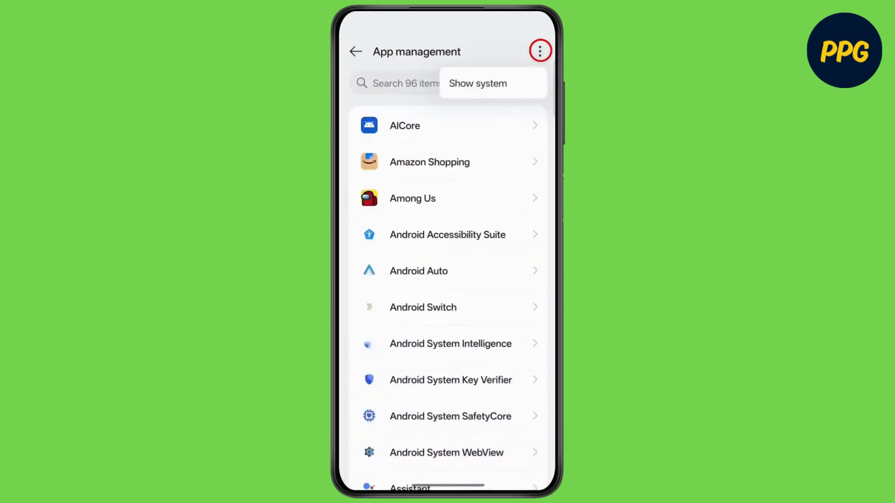
pyautogui.click(477, 82)
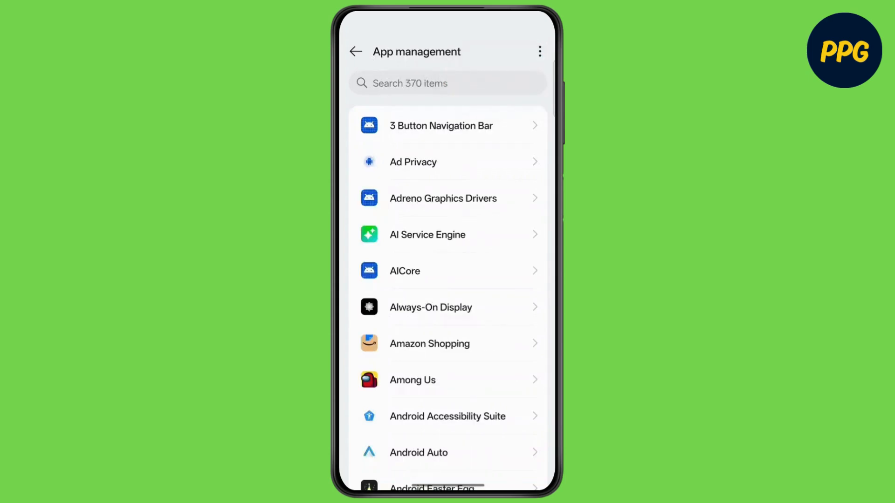
pyautogui.click(447, 83)
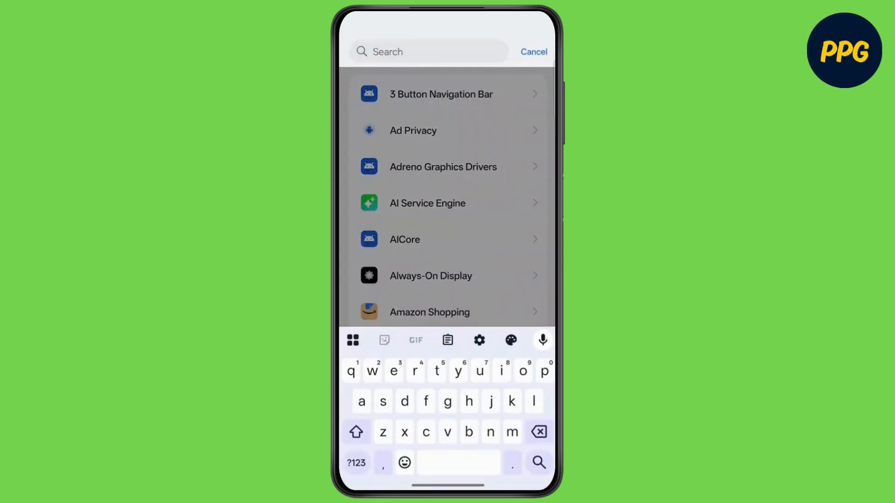
# - Search the app list for 'google' and open Google Play services' app details
pyautogui.write('google')
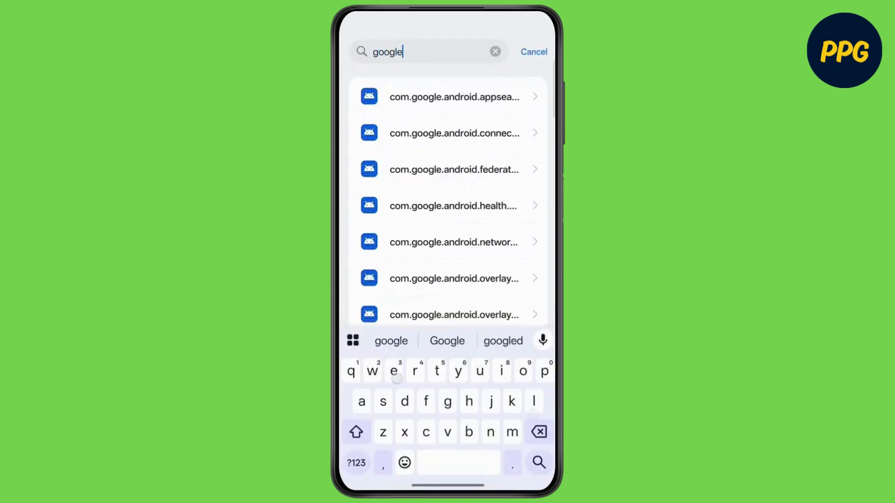
pyautogui.scroll(-3)
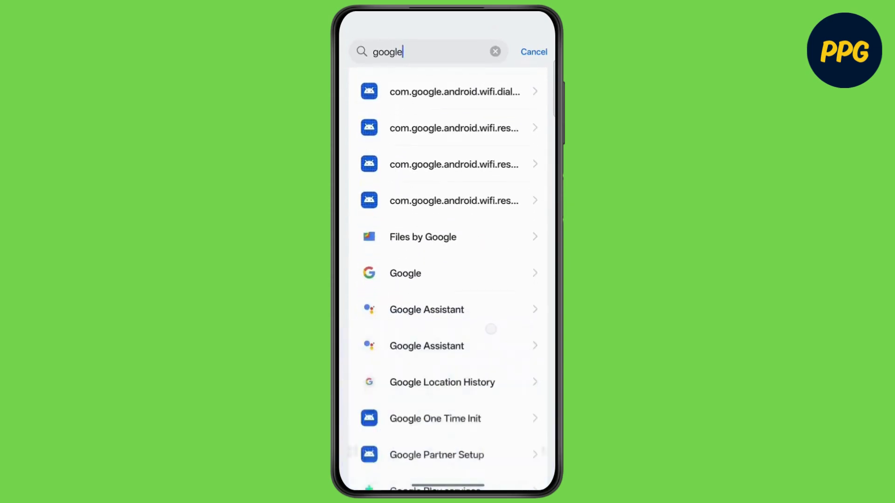
pyautogui.scroll(-3)
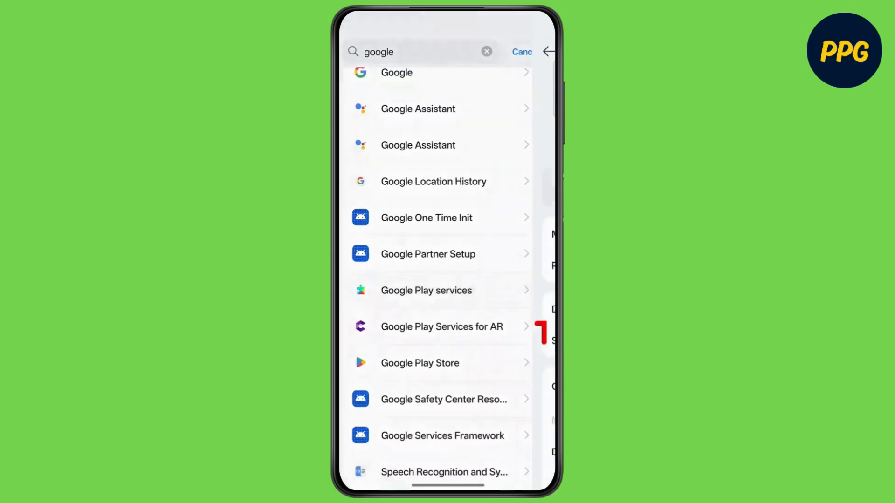
pyautogui.click(426, 290)
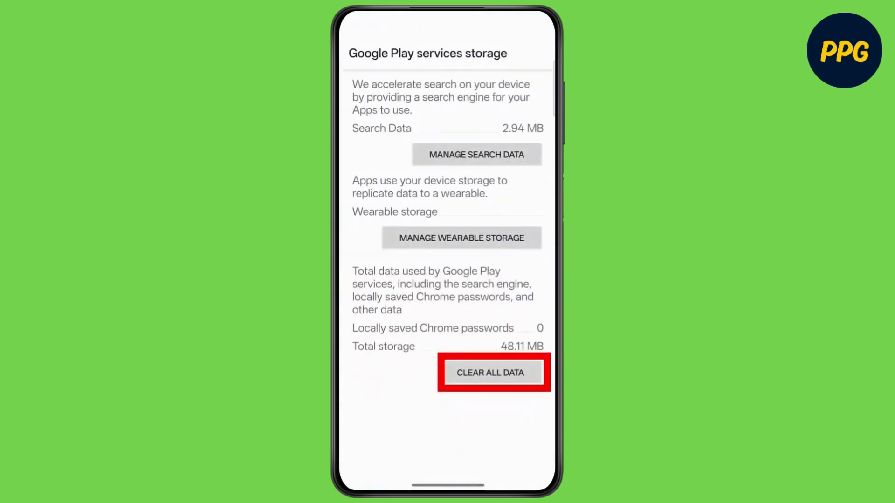
# - Clear all Google Play services data, confirming the Delete app data? prompt
pyautogui.click(489, 373)
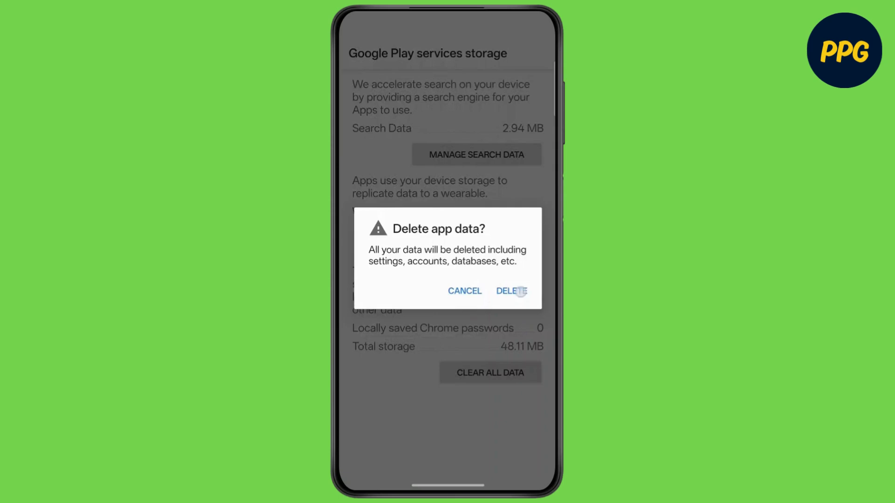
pyautogui.click(511, 291)
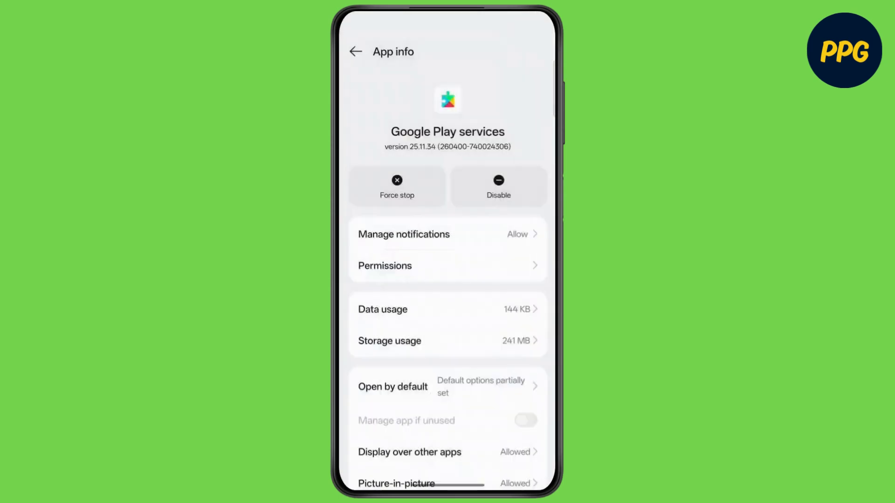